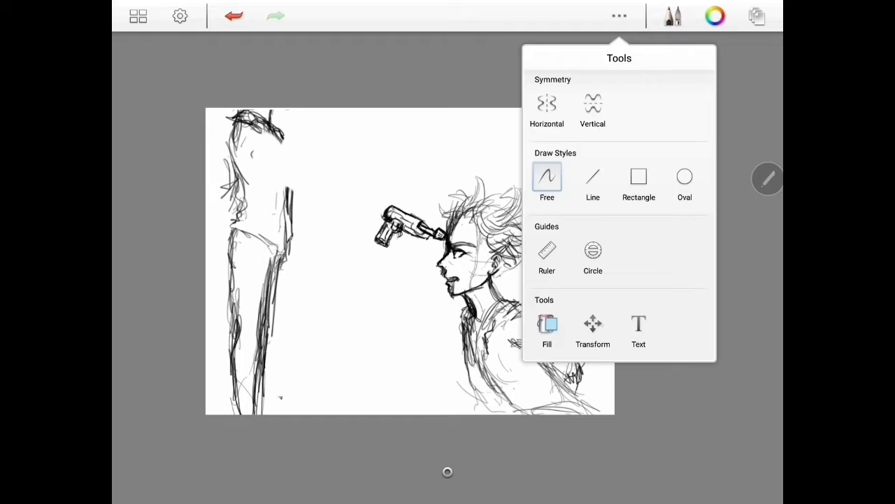
- Sketch the arm with the gun and move and rotate it so the muzzle presses against his forehead
{"action": "left_click", "coordinate": [594, 328]}
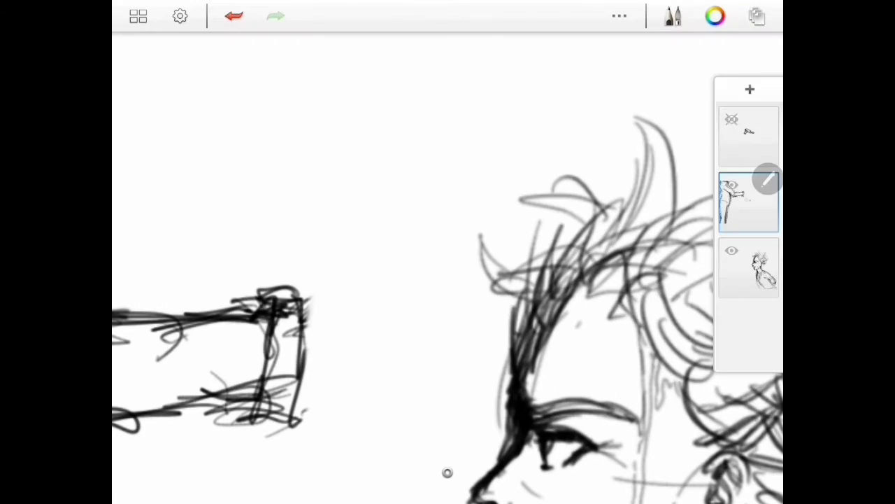
{"action": "left_click", "coordinate": [672, 15]}
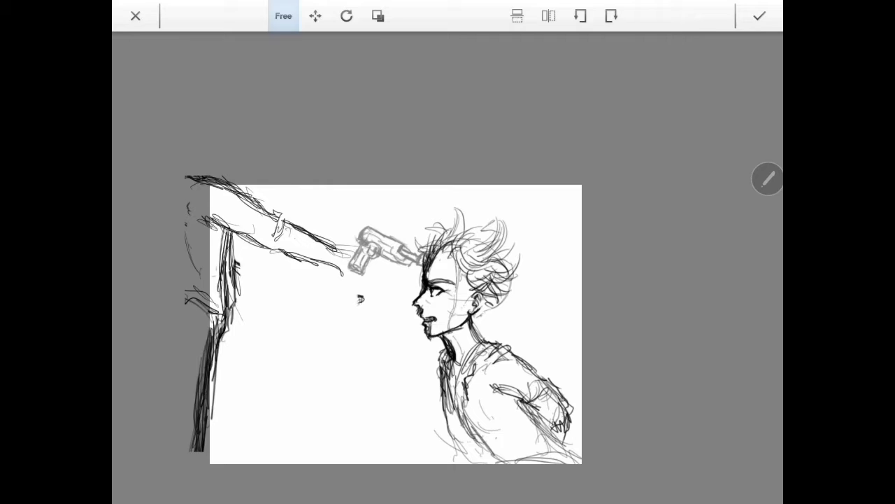
{"action": "left_click", "coordinate": [759, 16]}
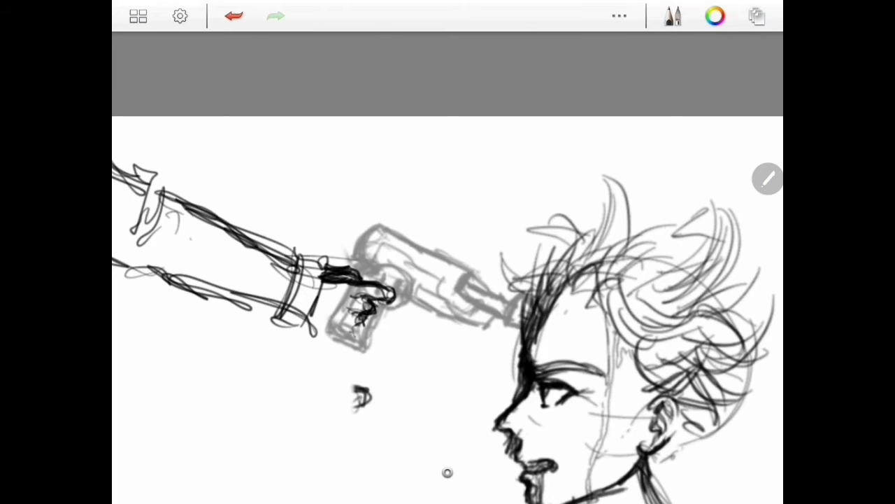
{"action": "left_click", "coordinate": [672, 15]}
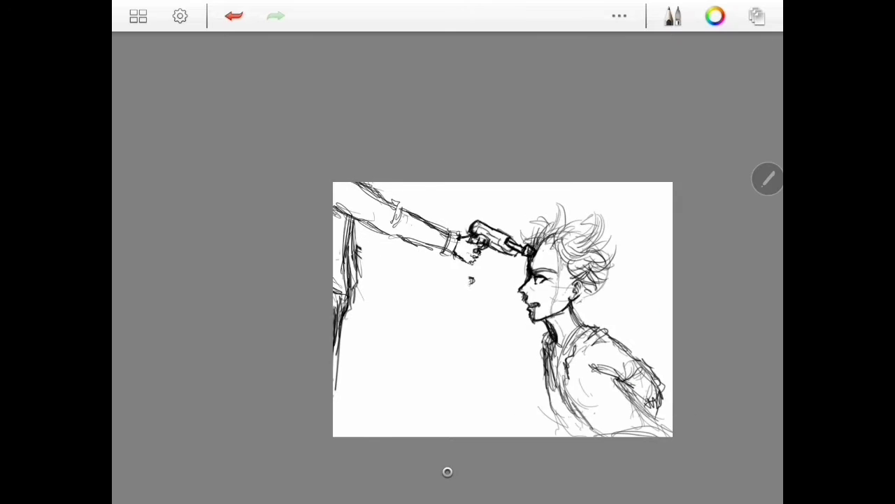
{"action": "left_click", "coordinate": [672, 16]}
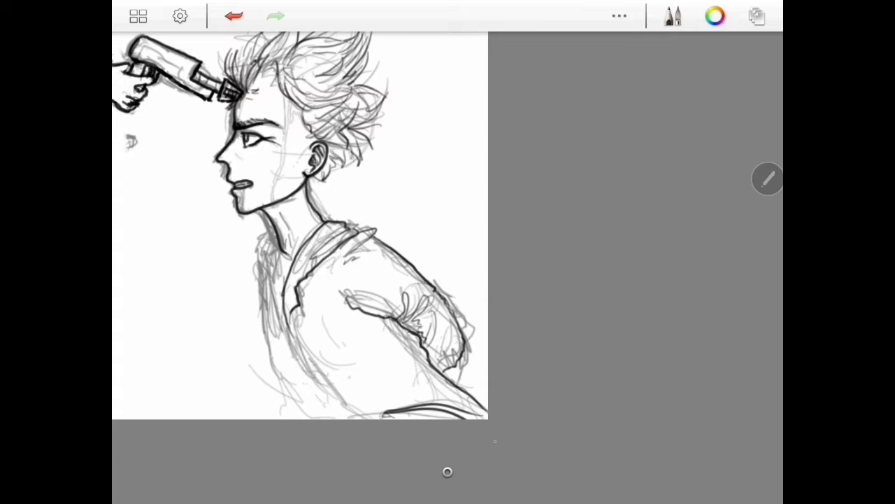
- Trace clean dark outlines over the man, the arm and the gun with a pen brush on a new layer
{"action": "left_click", "coordinate": [757, 15]}
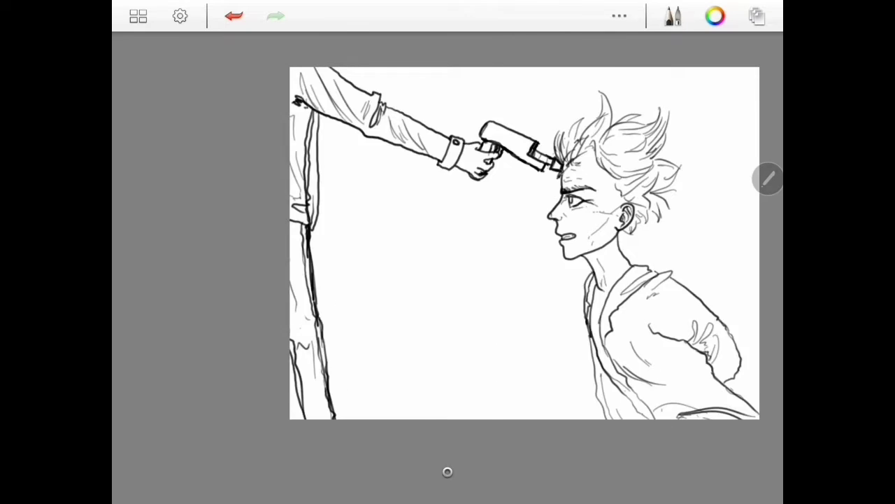
{"action": "left_click", "coordinate": [715, 15]}
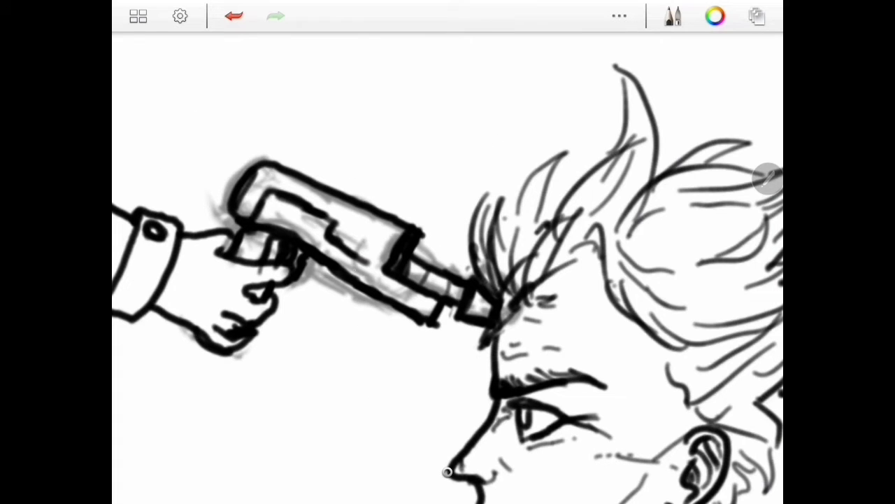
{"action": "left_click", "coordinate": [672, 15]}
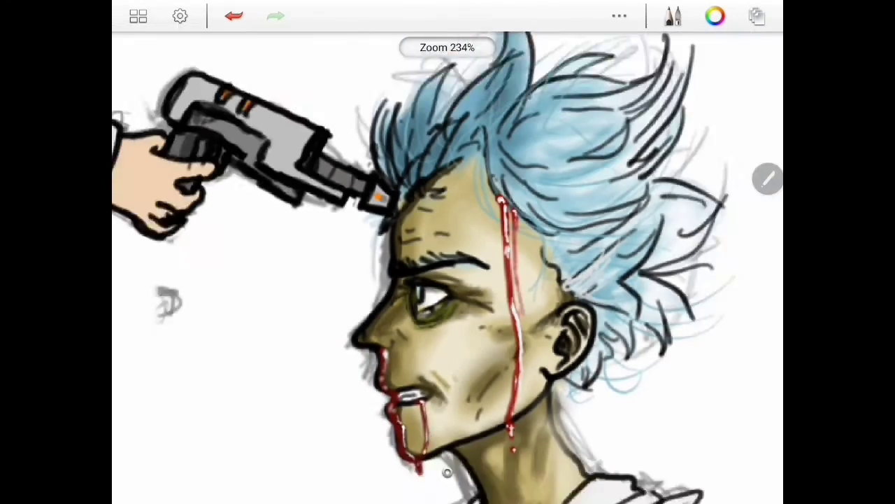
- Paint blue hair, yellow-green skin with blood streaks, a grey gun and a black suit
{"action": "left_click", "coordinate": [715, 16]}
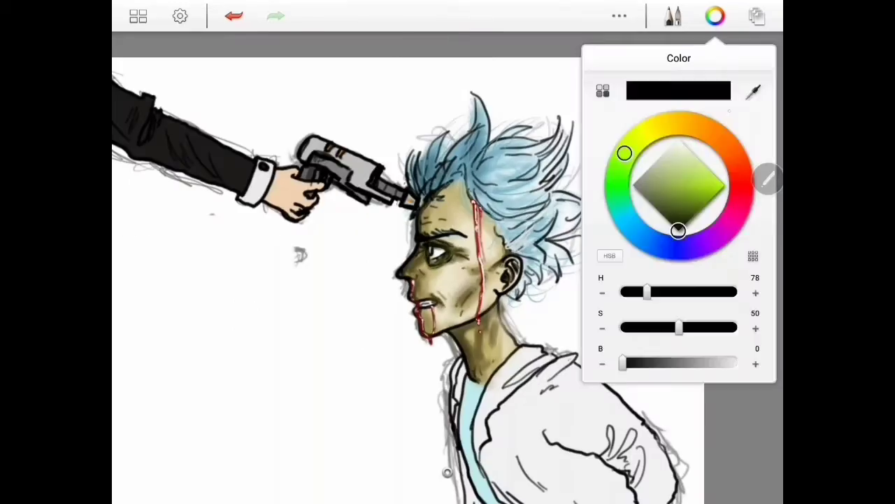
{"action": "left_click", "coordinate": [757, 17]}
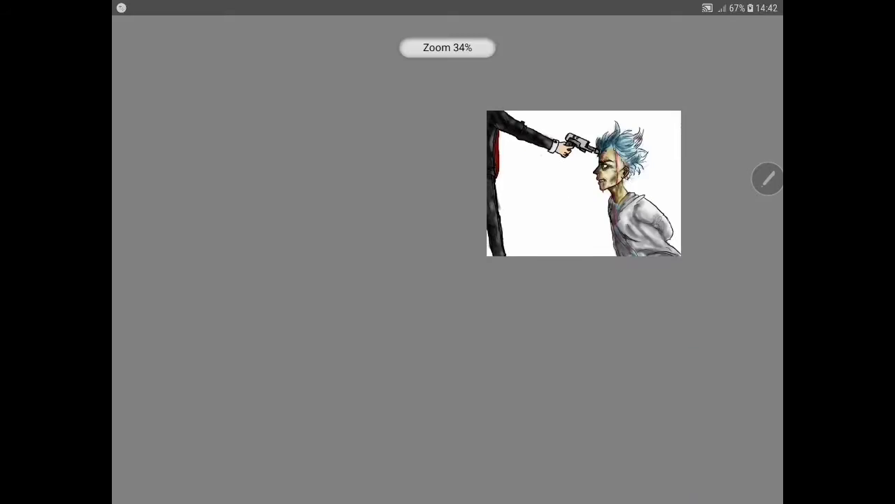
- Airbrush an orange muzzle glow and softly shade the man's shirt and face
{"action": "left_click", "coordinate": [715, 16]}
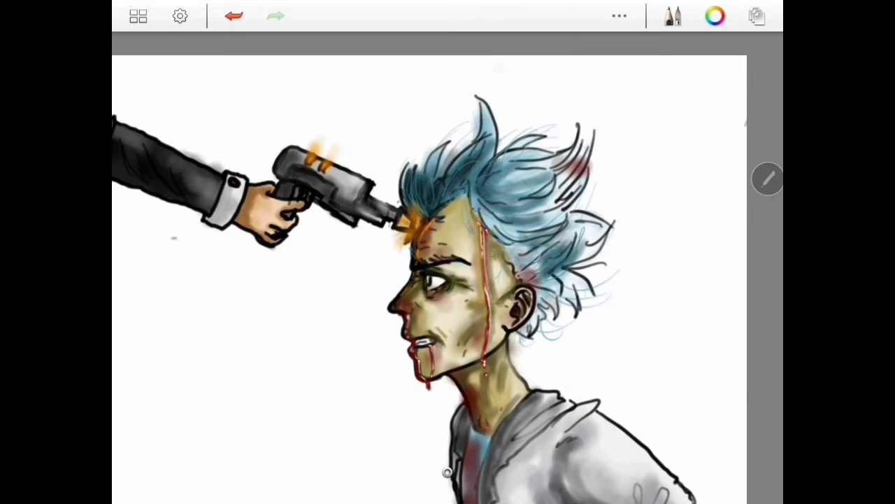
{"action": "left_click", "coordinate": [749, 268]}
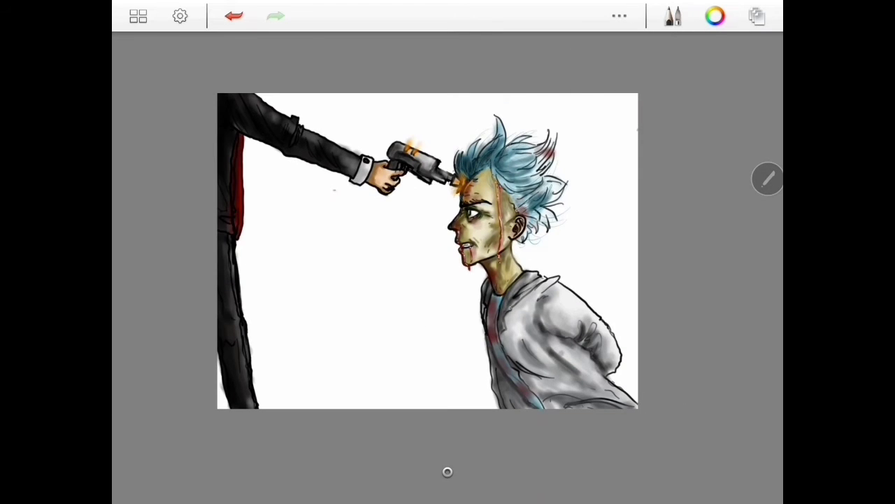
{"action": "left_click", "coordinate": [715, 17]}
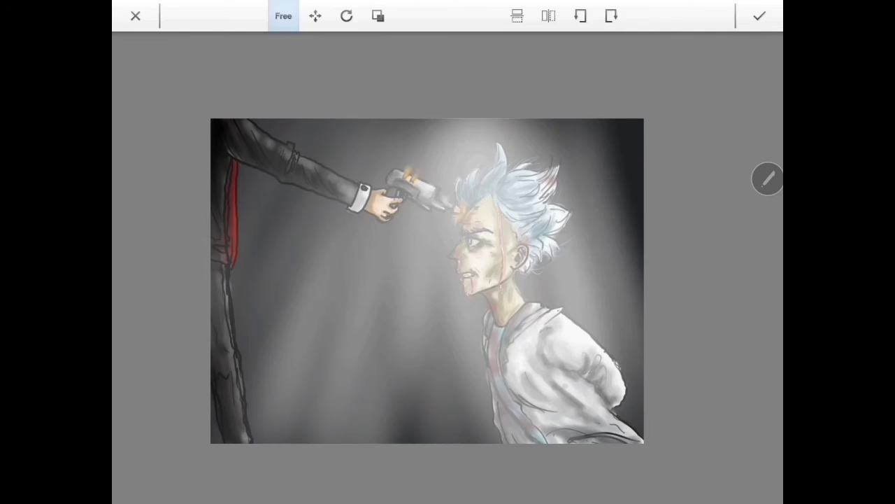
- Paint a dark smoky background with soft light rays falling onto the man
{"action": "left_click", "coordinate": [759, 15]}
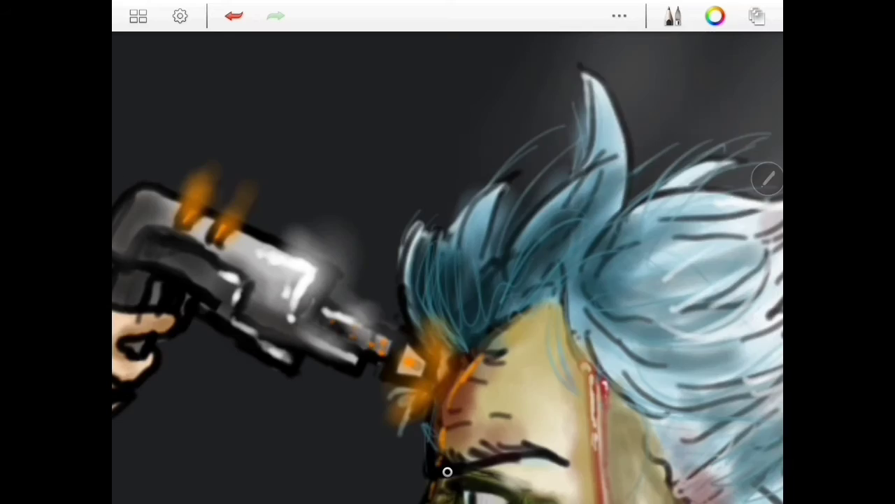
{"action": "left_click", "coordinate": [715, 16]}
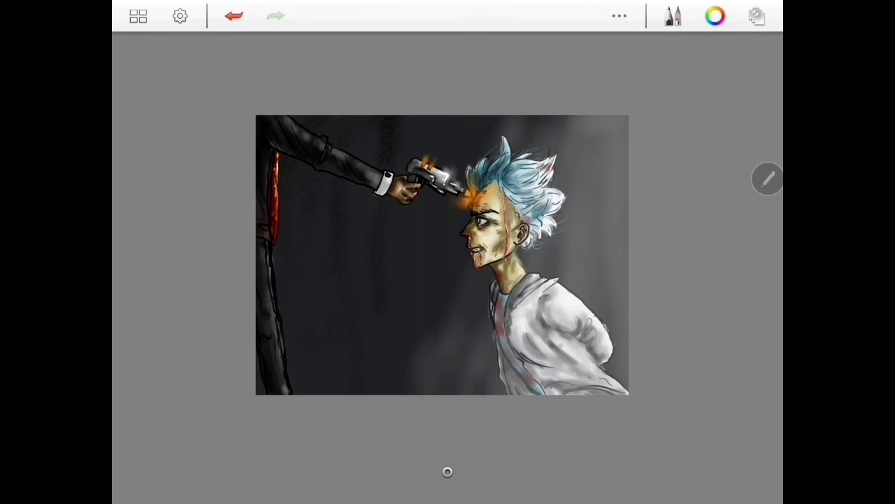
{"action": "left_click", "coordinate": [715, 17]}
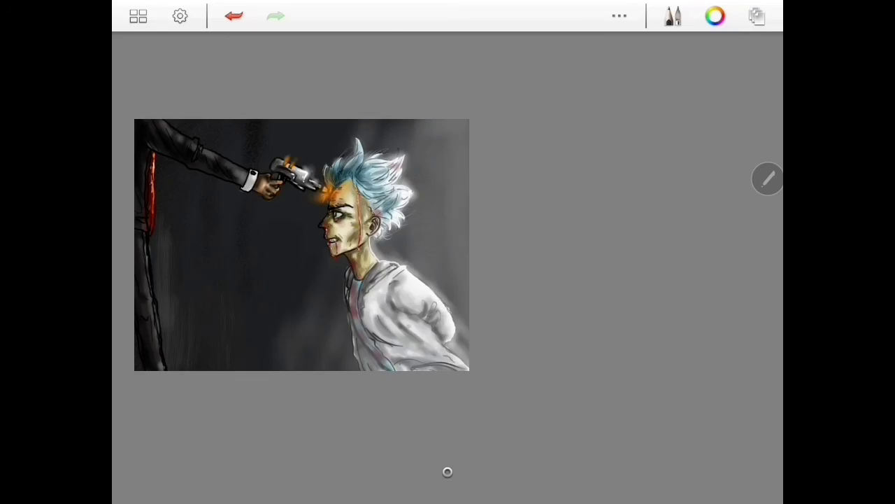
{"action": "left_click", "coordinate": [714, 15]}
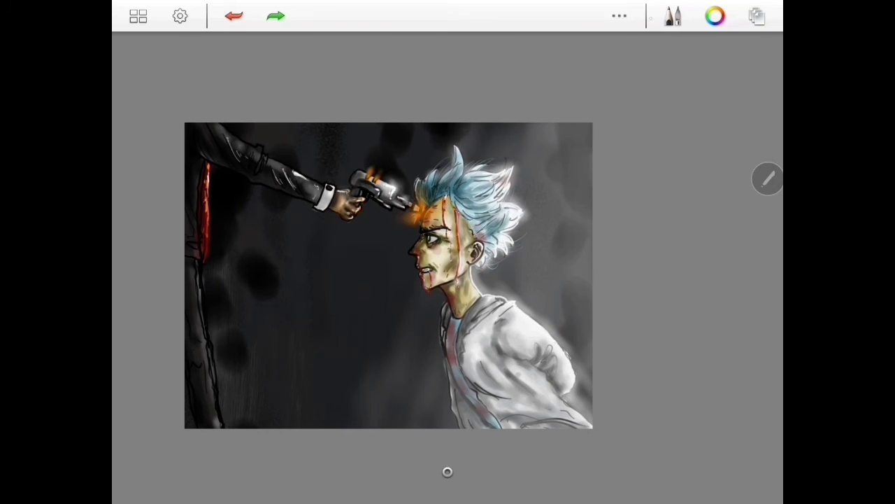
{"action": "left_click", "coordinate": [715, 16]}
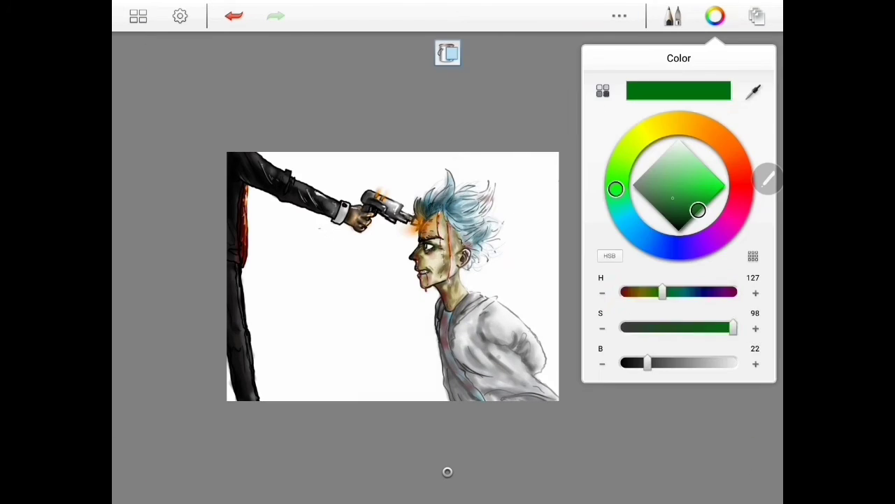